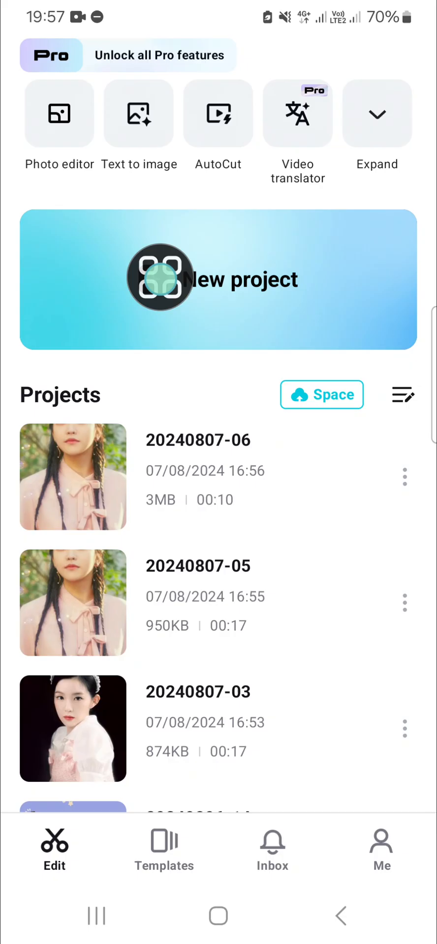
Step: Open CapCut's Settings page from the Me tab
left_click(380, 850)
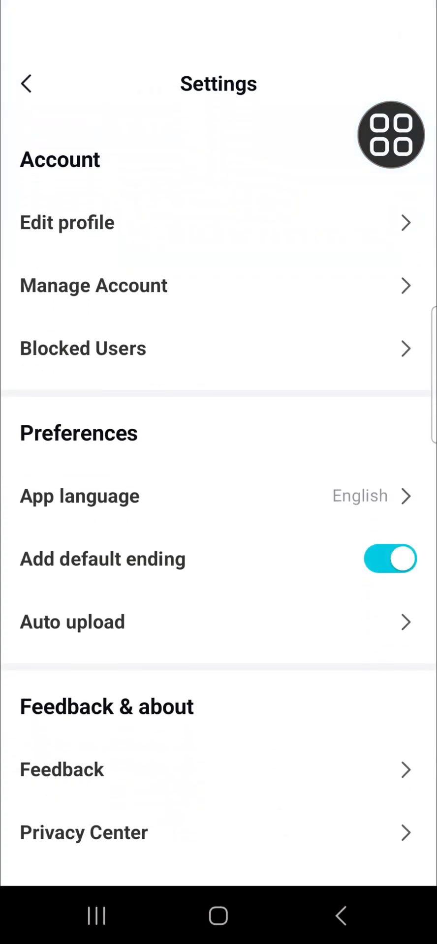
Step: Switch on Projects auto-upload under Preferences' Auto upload page
left_click(287, 613)
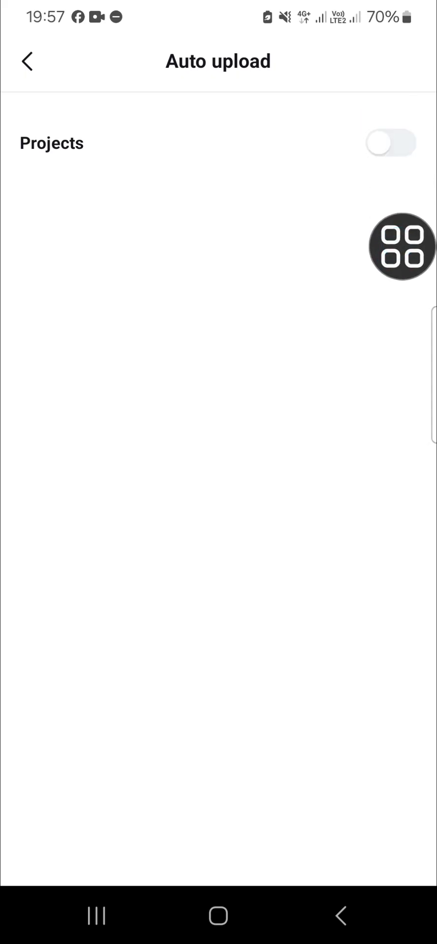
left_click(390, 143)
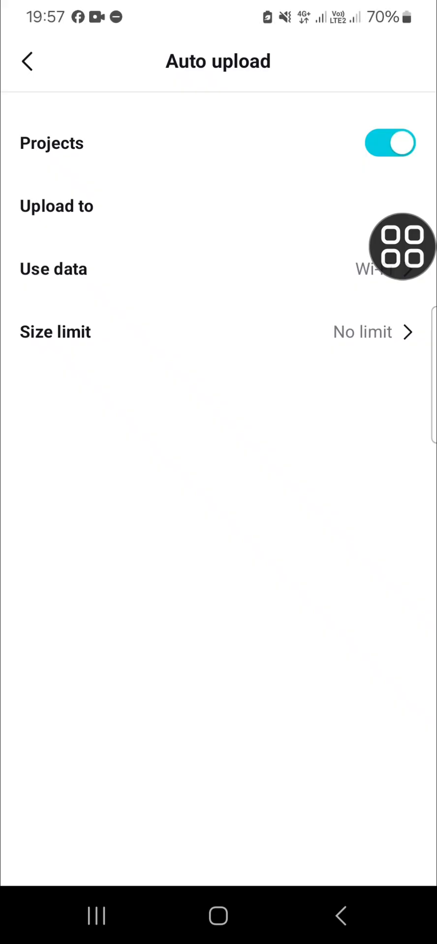